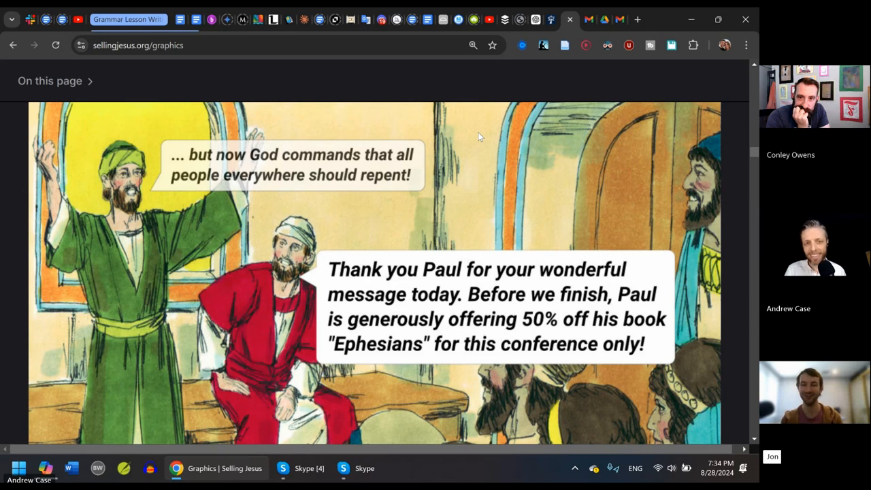
mouse_move(473, 135)
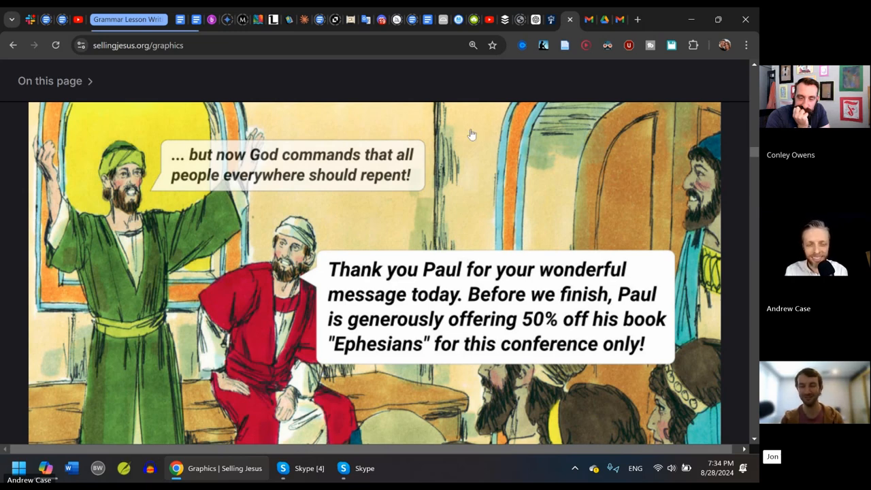
mouse_move(441, 74)
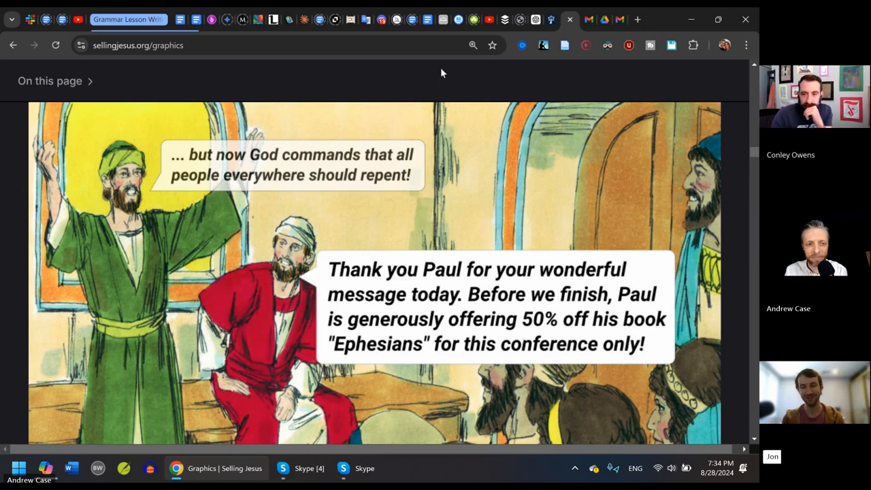
mouse_move(19, 324)
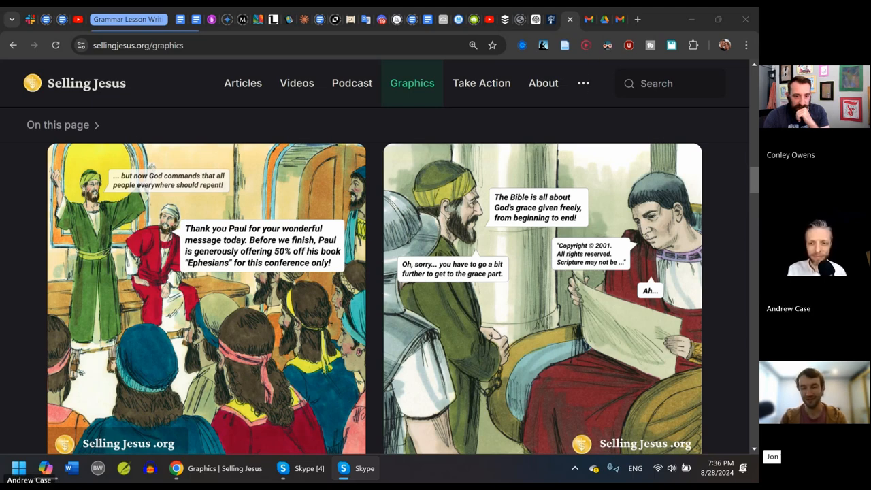
mouse_move(734, 342)
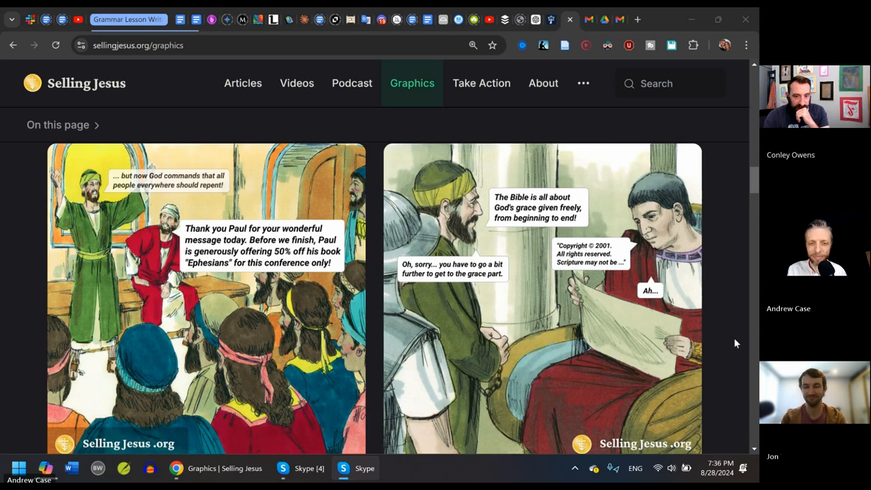
scroll("down", 3)
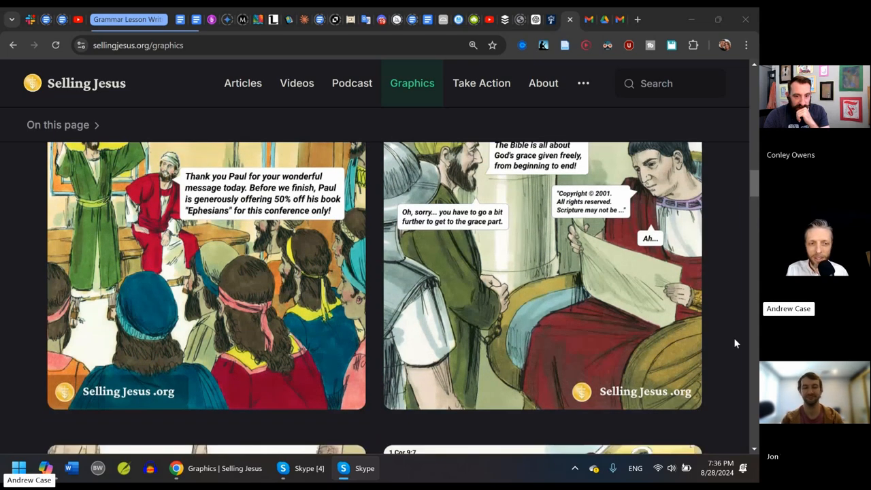
scroll("down", 3)
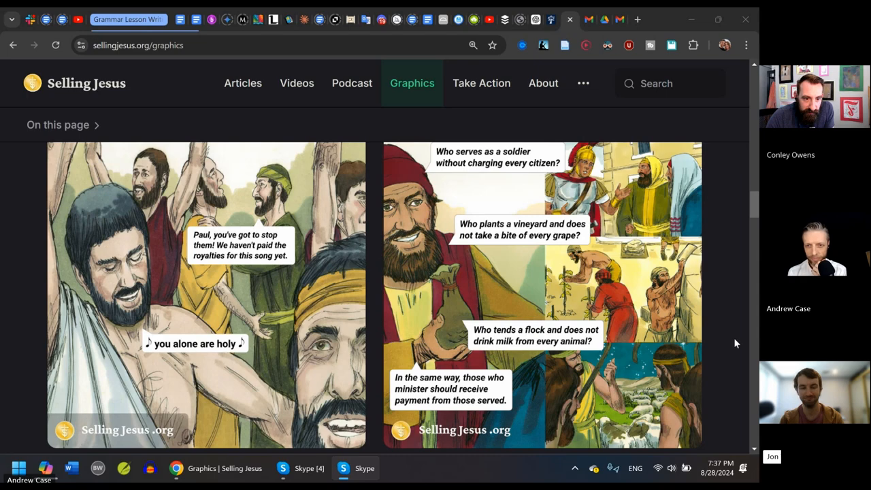
scroll("down", 3)
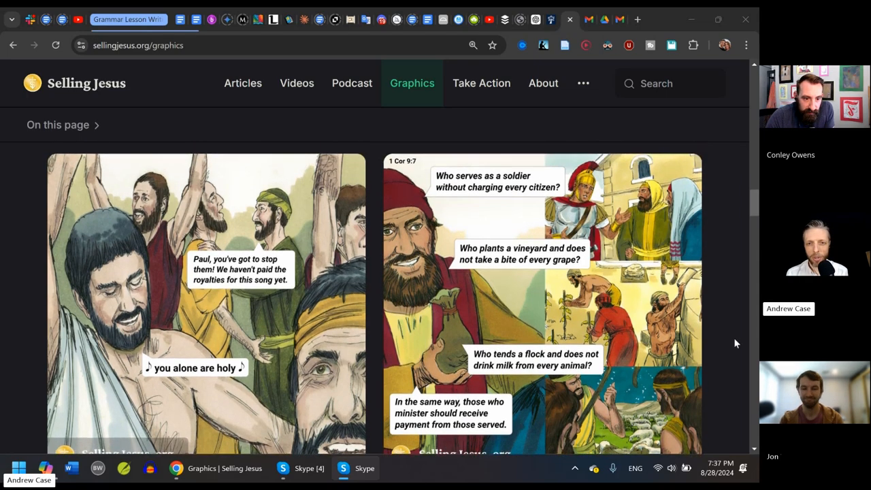
scroll("down", 3)
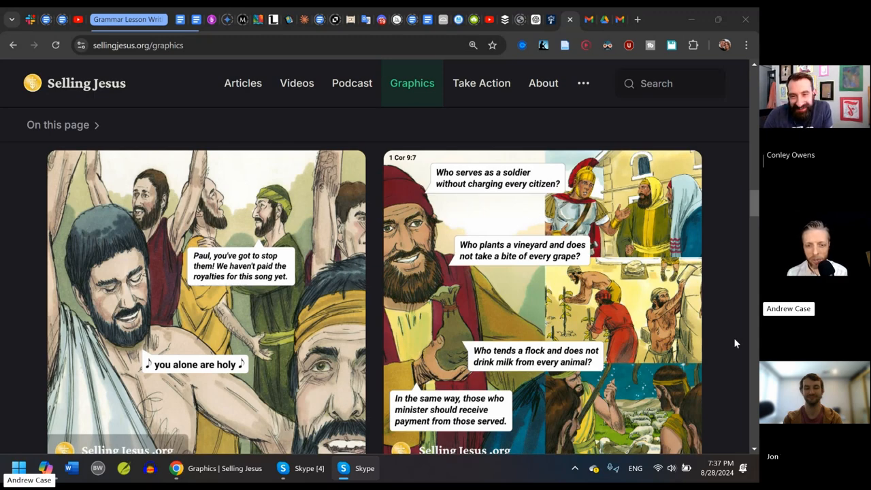
scroll("down", 3)
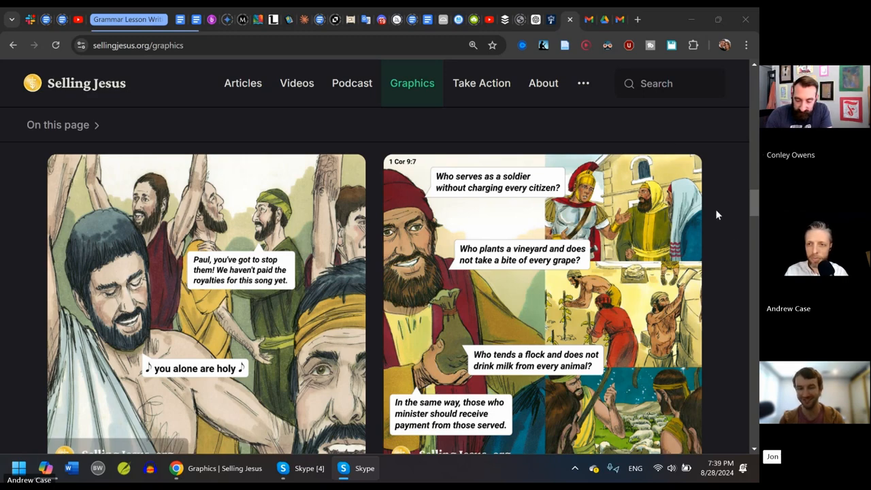
scroll("down", 3)
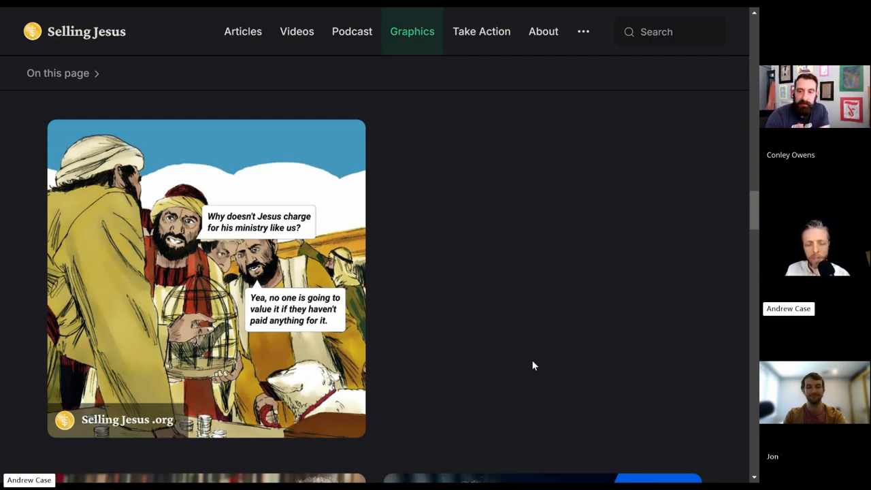
scroll("down", 3)
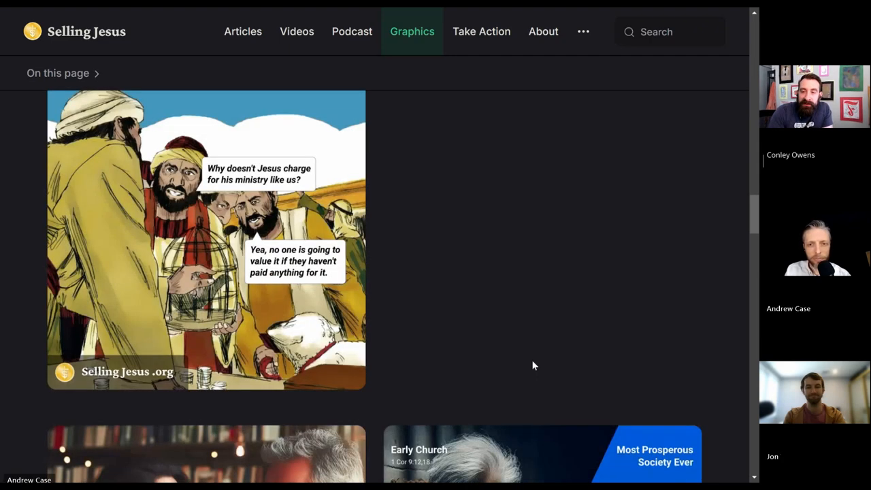
scroll("down", 3)
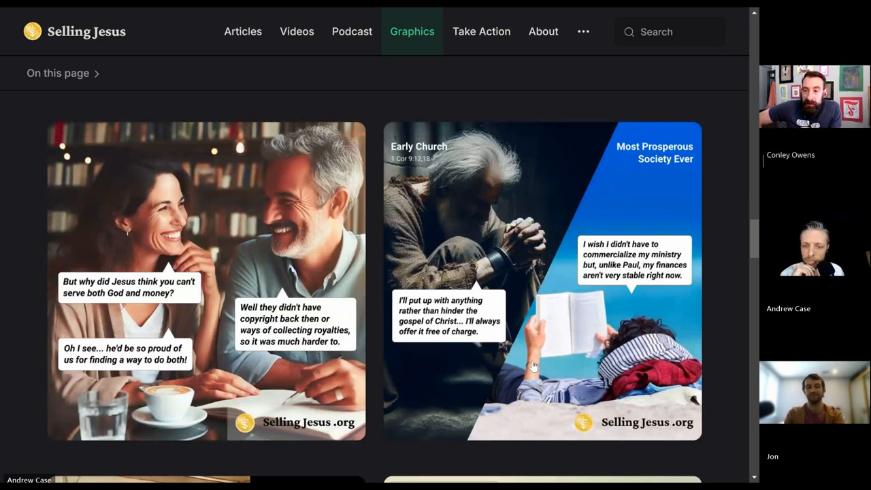
scroll("down", 3)
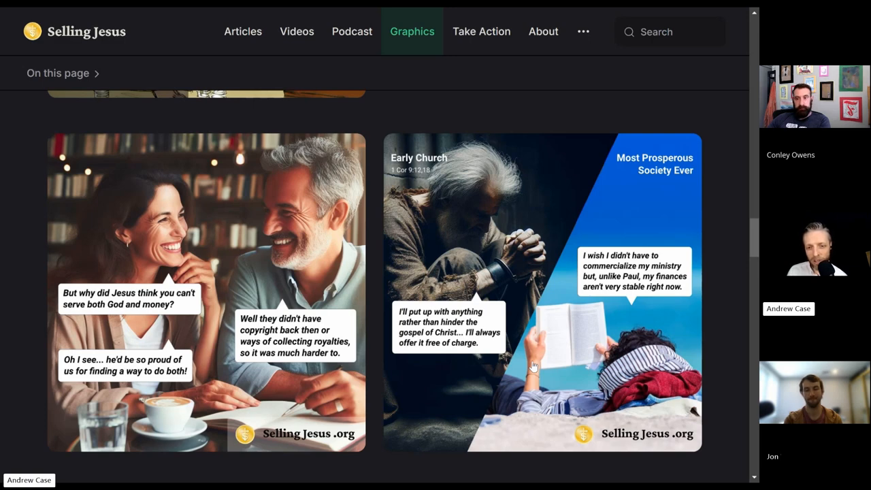
scroll("down", 3)
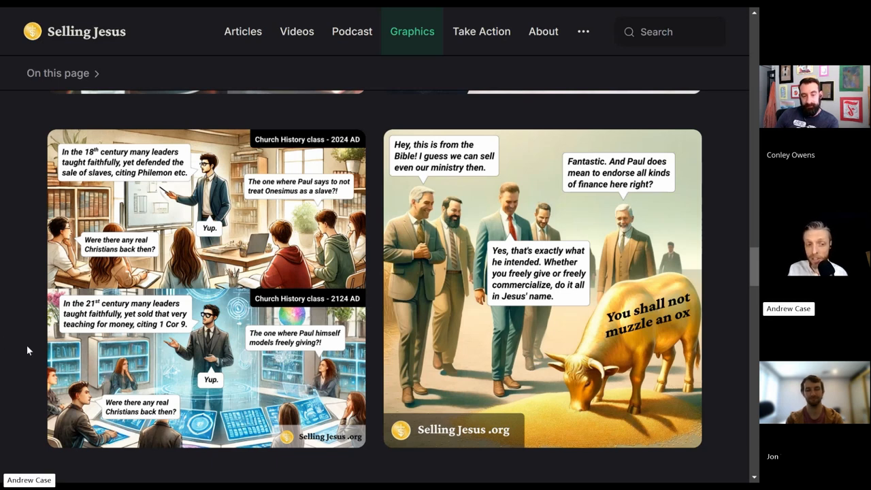
scroll("down", 3)
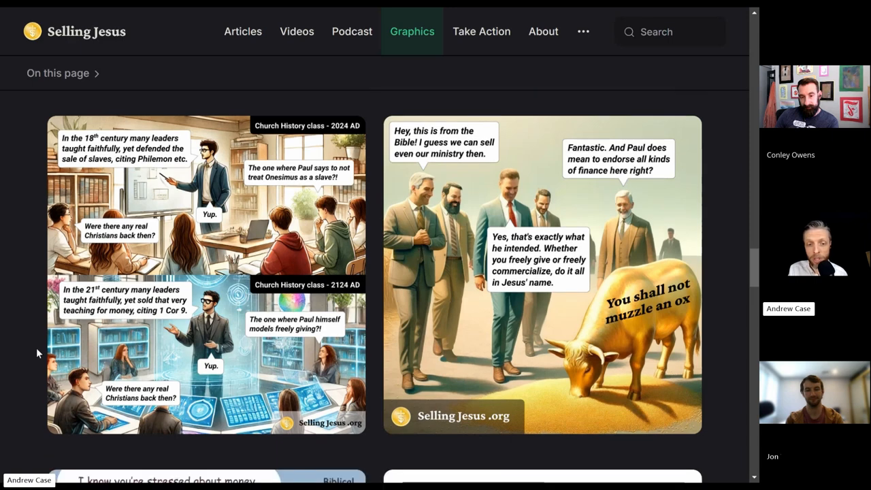